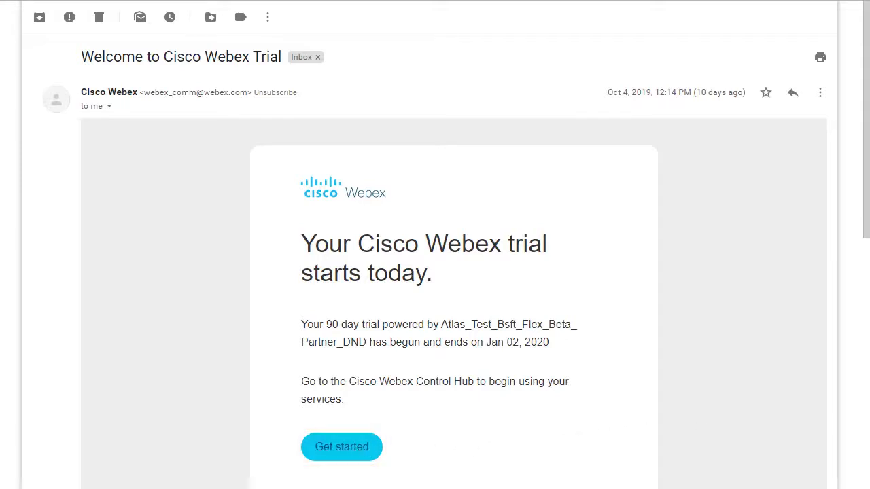
# - Start the Control Hub trial, save the new password and sign in to the Overview dashboard
pyautogui.click(342, 446)
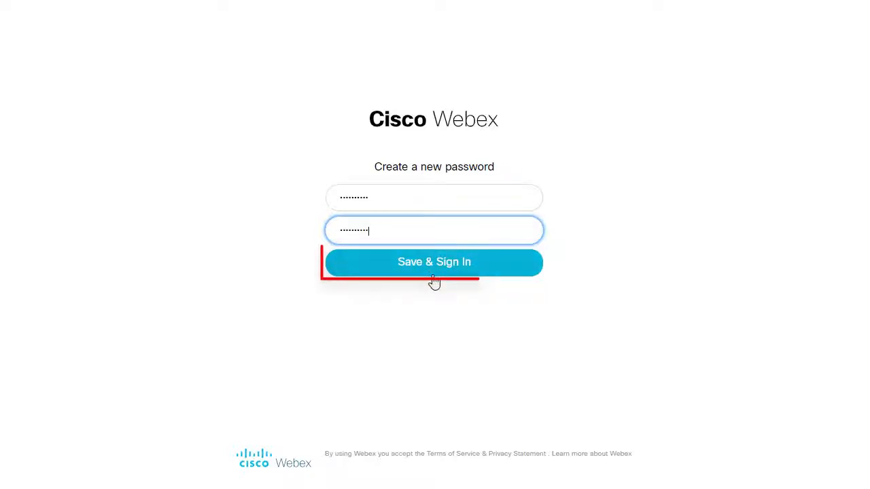
pyautogui.click(434, 262)
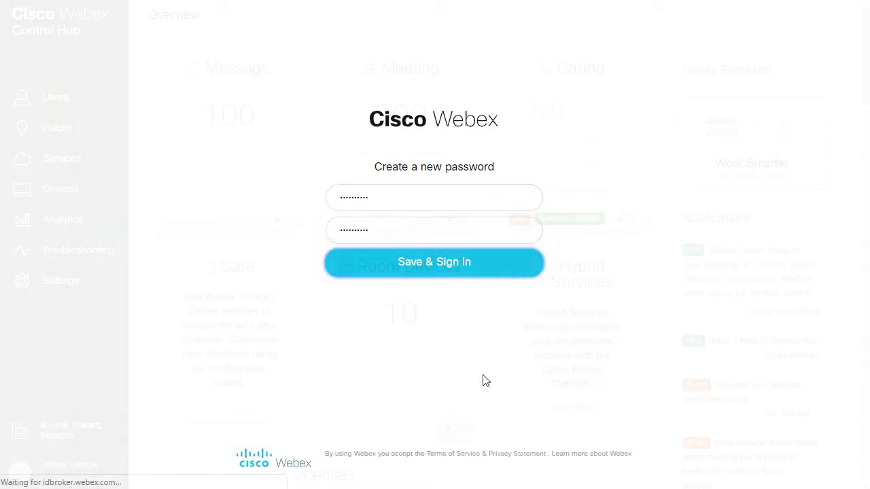
pyautogui.click(434, 261)
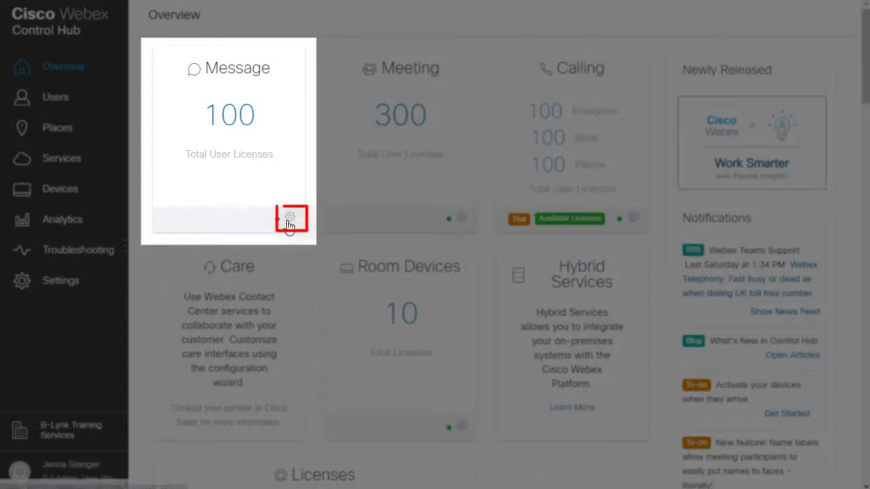
pyautogui.click(291, 217)
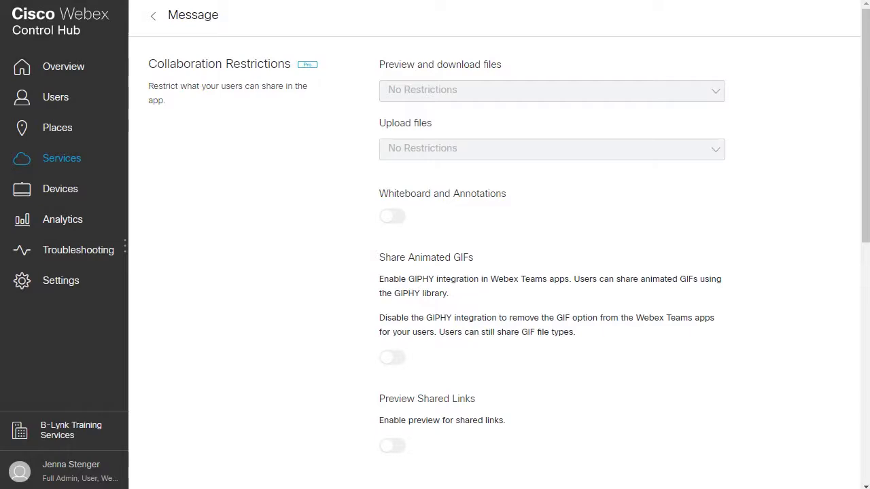
pyautogui.click(62, 66)
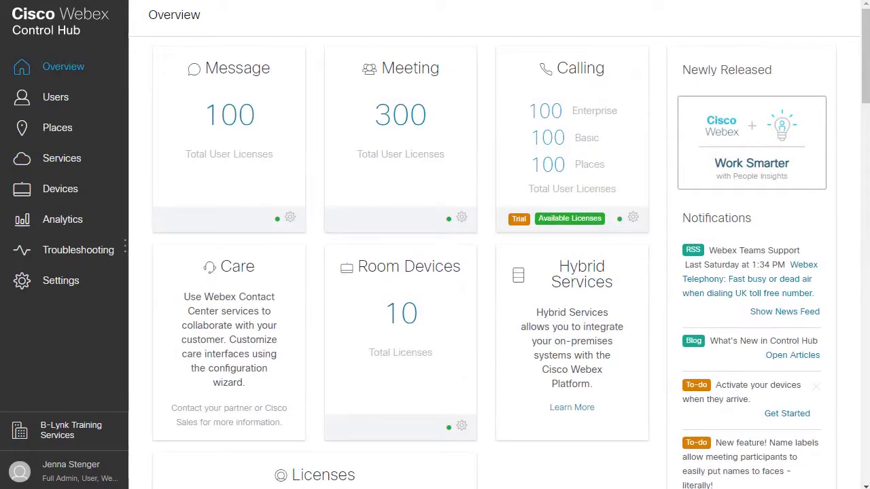
pyautogui.click(571, 136)
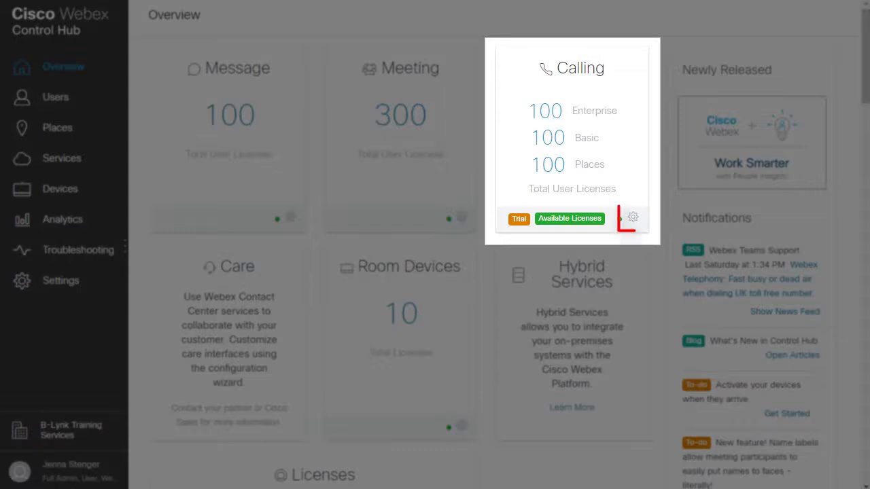
pyautogui.click(633, 217)
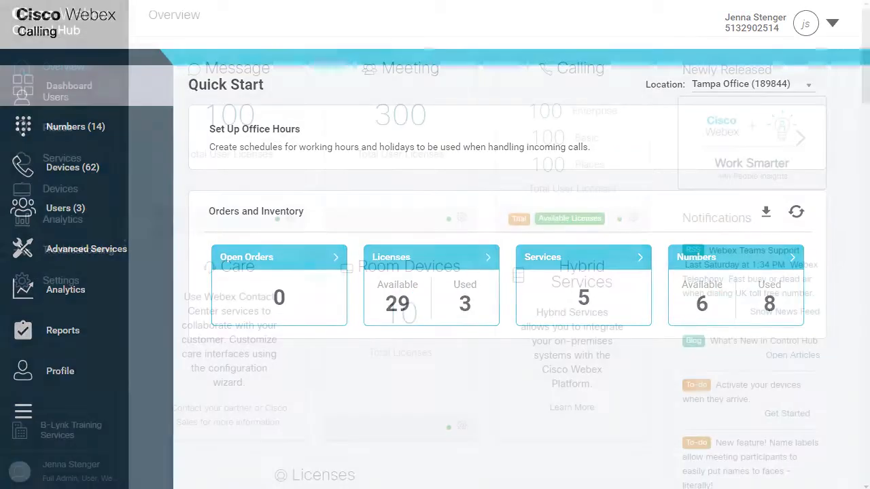
pyautogui.scroll(-3)
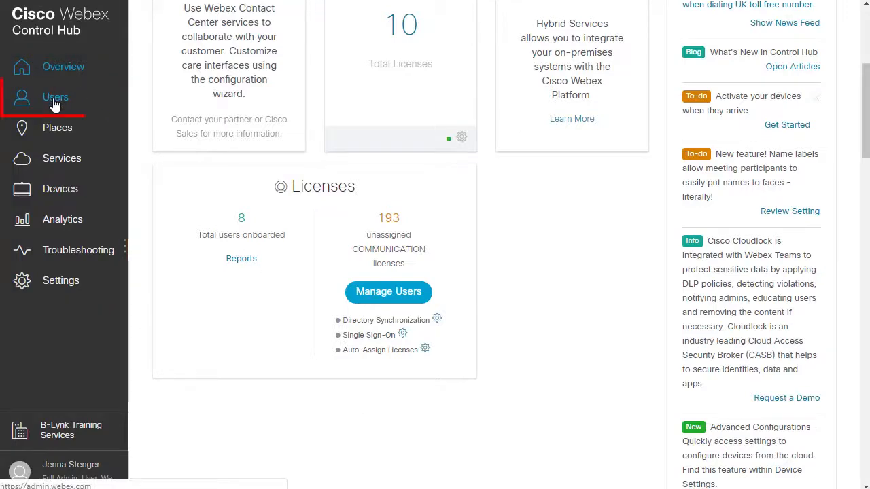
pyautogui.click(54, 97)
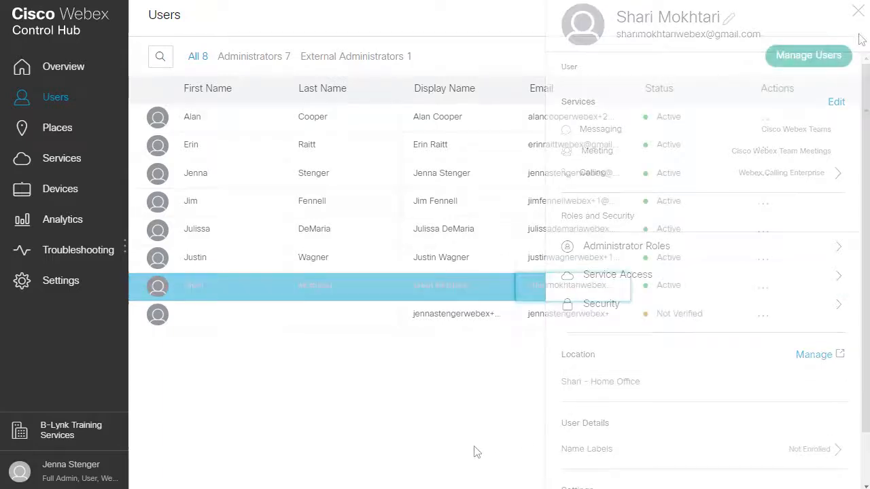
pyautogui.click(858, 11)
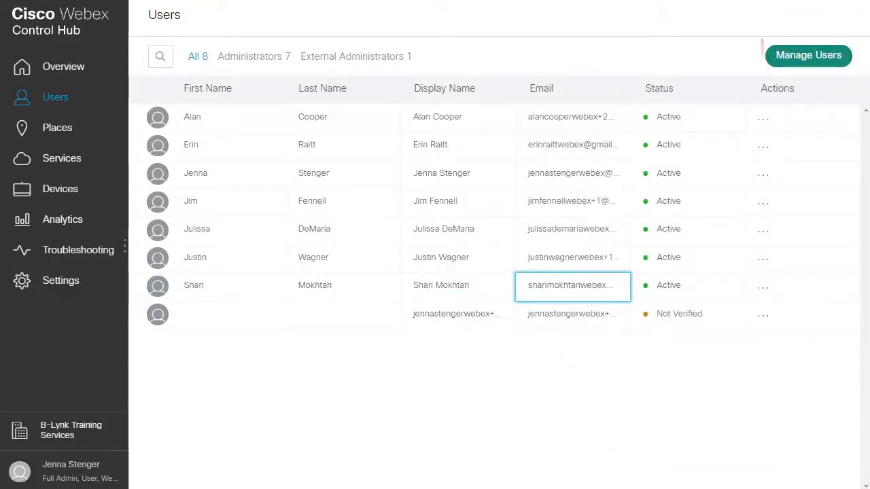
pyautogui.click(57, 128)
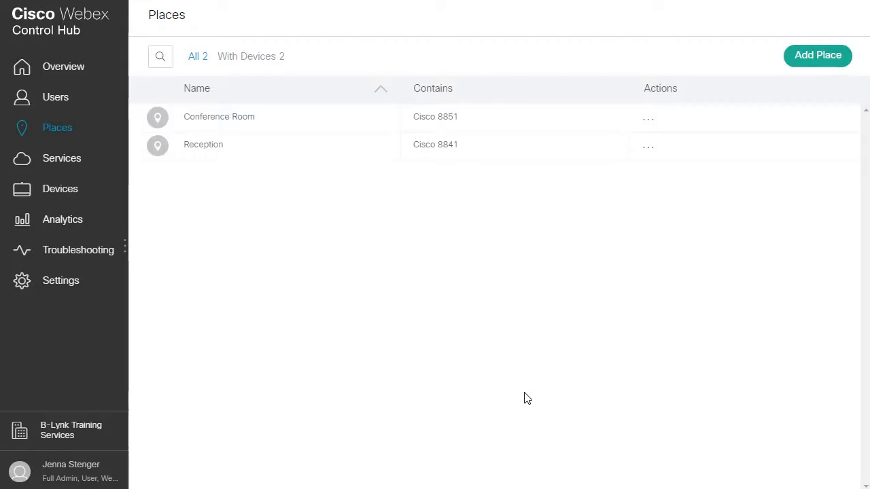
pyautogui.moveTo(528, 398)
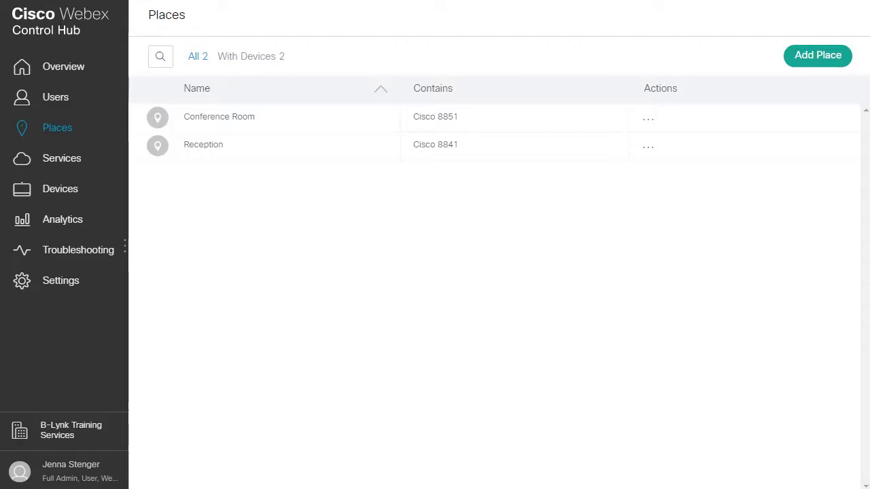
pyautogui.moveTo(527, 398)
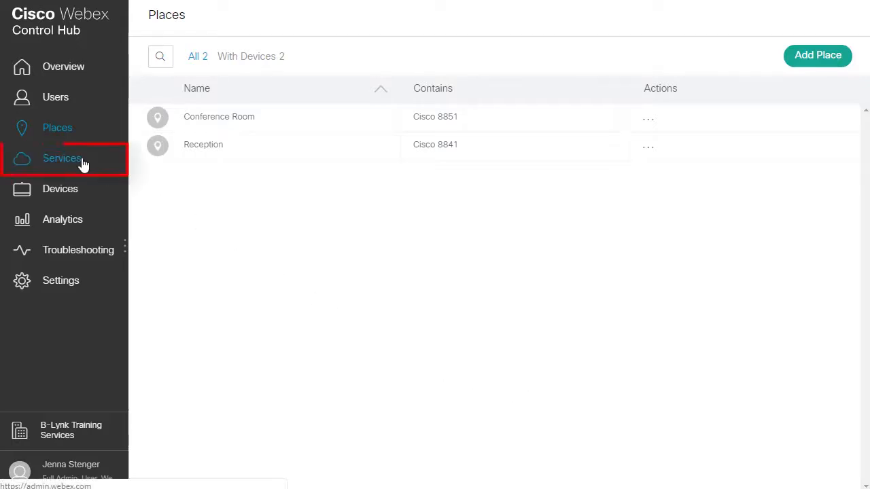
# - Show the Services page with inactive Hybrid Calendar and Hybrid Call options
pyautogui.click(63, 157)
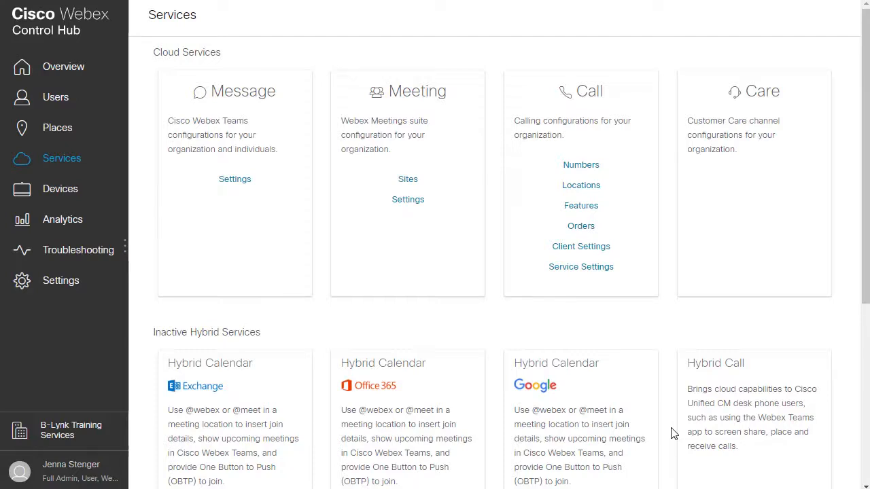
pyautogui.moveTo(65, 189)
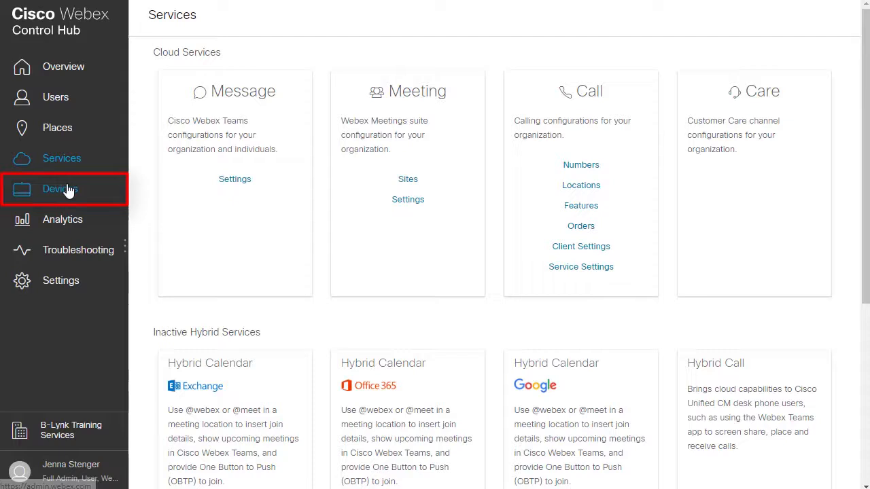
# - Review the Devices list of five phones, then show the Classic meeting Analytics reports
pyautogui.click(60, 188)
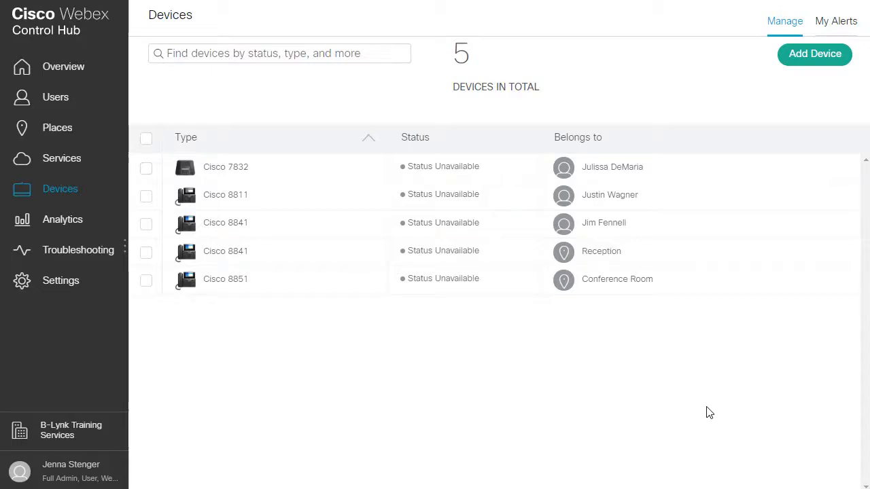
pyautogui.click(63, 219)
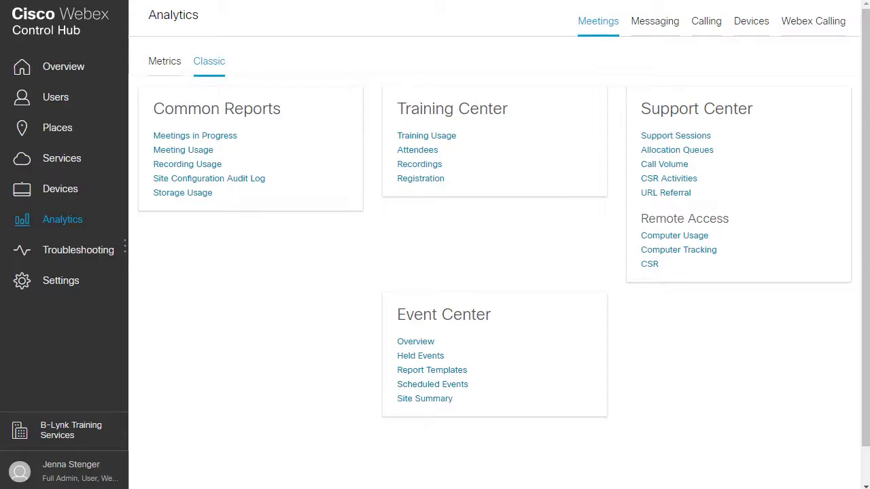
# - Review organization Settings through security, idle timeout, device discovery and privacy, then return to Overview
pyautogui.click(60, 280)
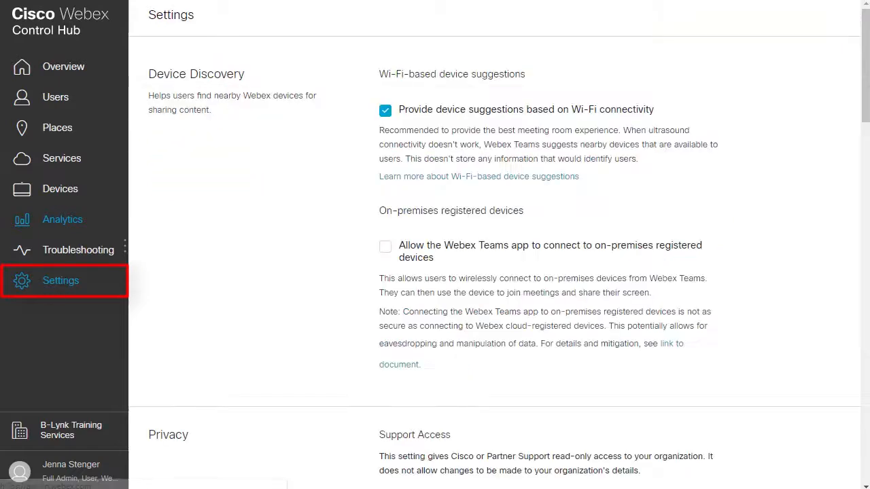
pyautogui.scroll(-3)
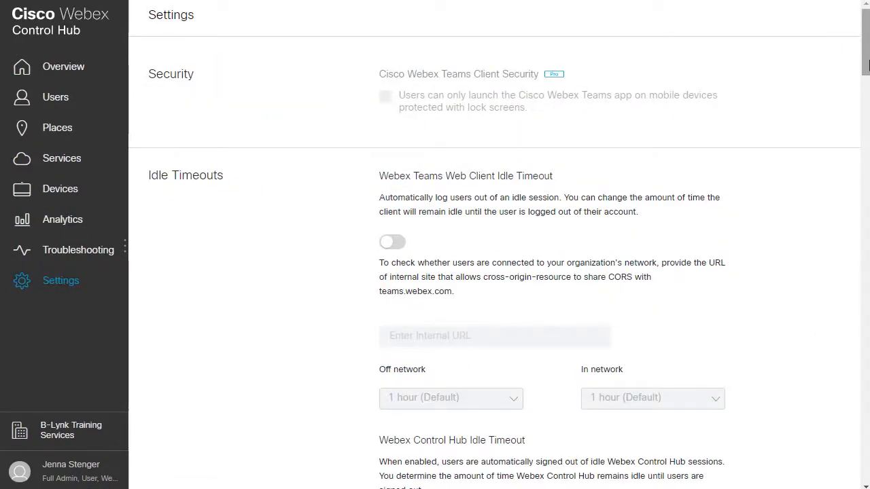
pyautogui.scroll(-3)
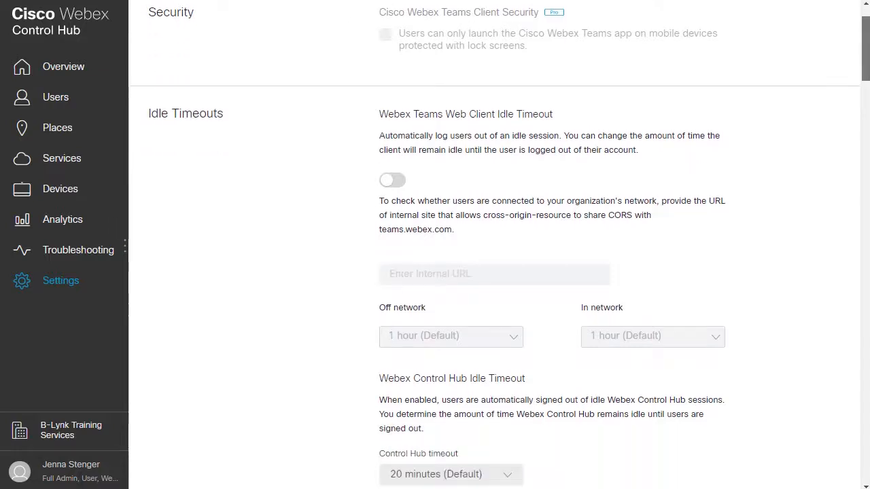
pyautogui.scroll(-3)
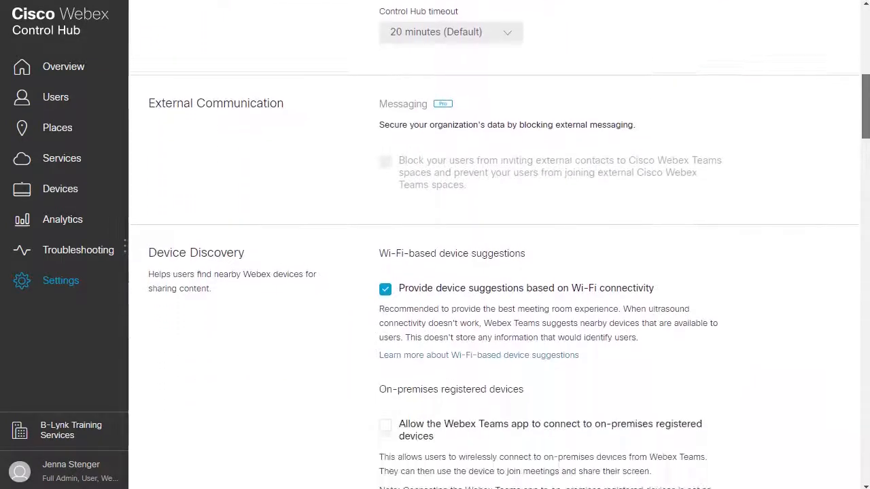
pyautogui.scroll(-3)
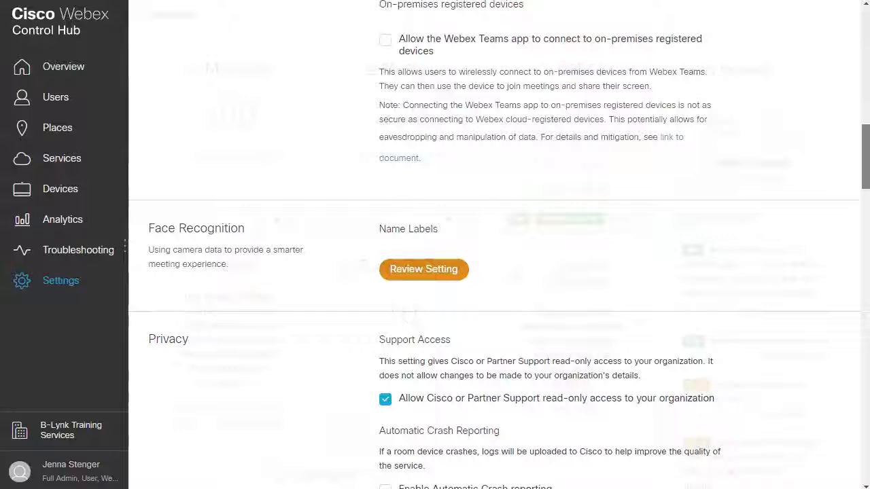
pyautogui.click(62, 65)
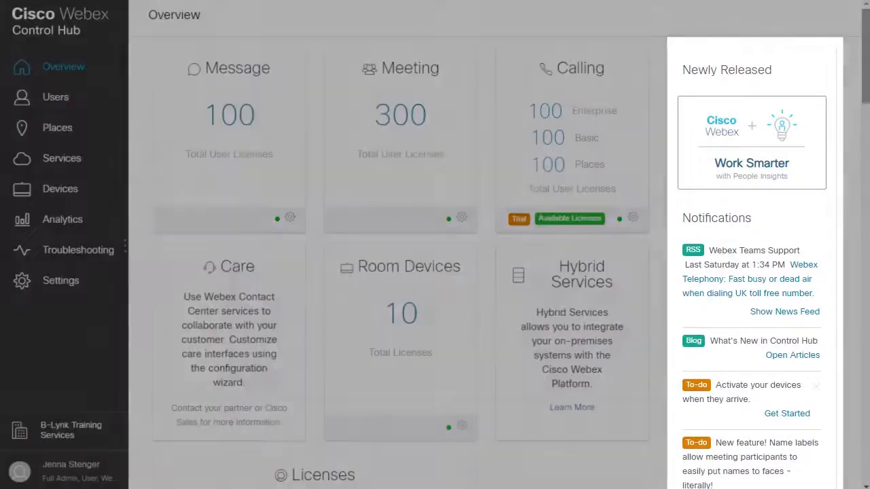